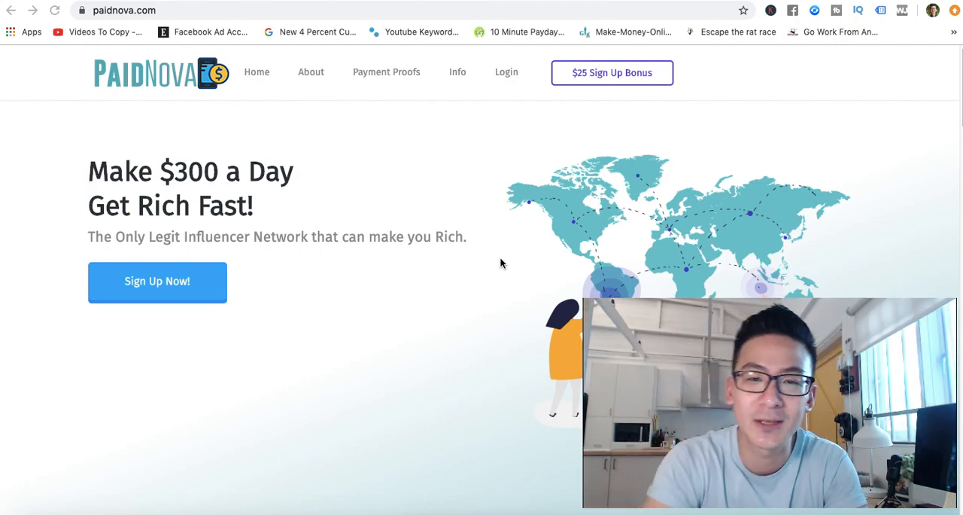
{"action": "mouse_move", "coordinate": [337, 169]}
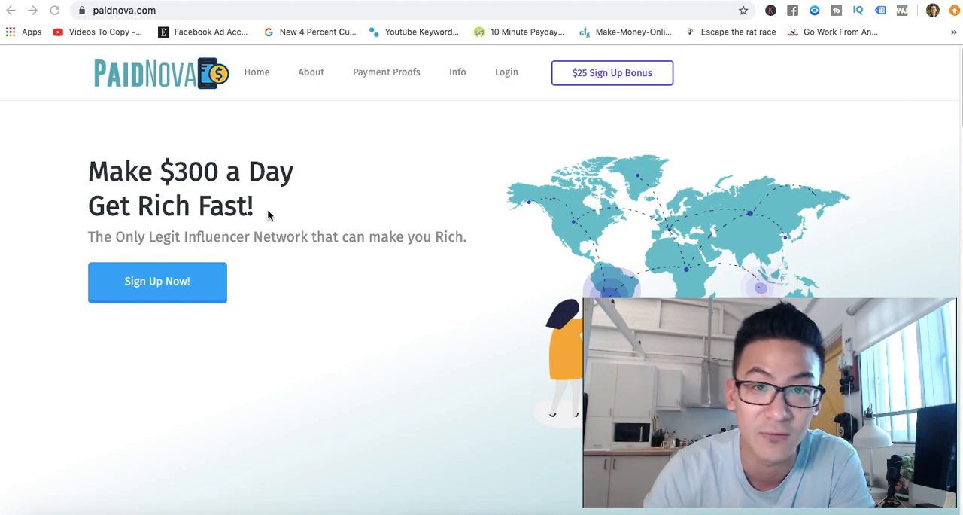
{"action": "mouse_move", "coordinate": [363, 291]}
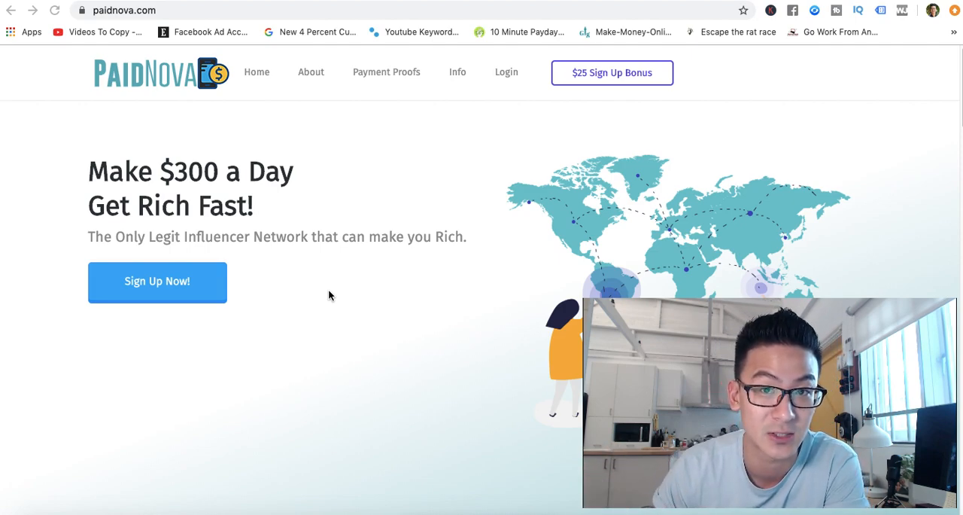
{"action": "mouse_move", "coordinate": [364, 221]}
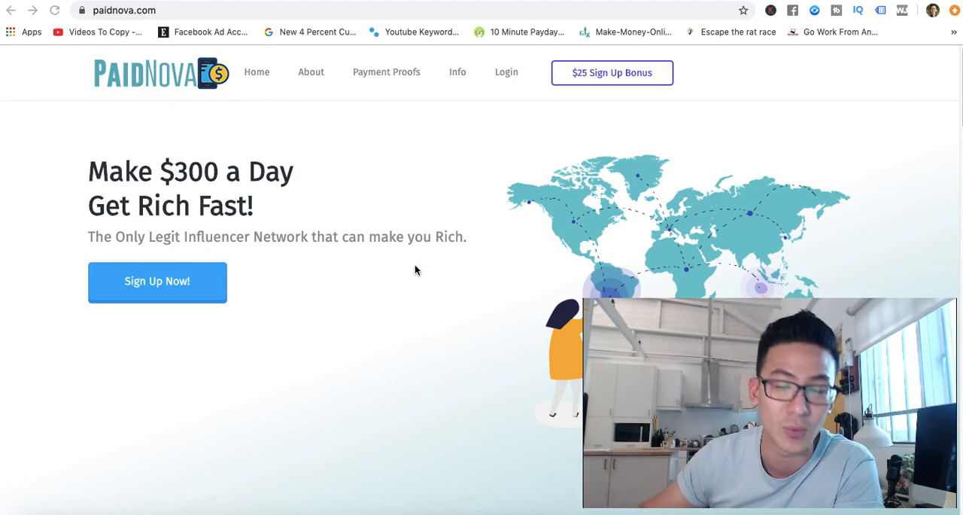
{"action": "mouse_move", "coordinate": [264, 291]}
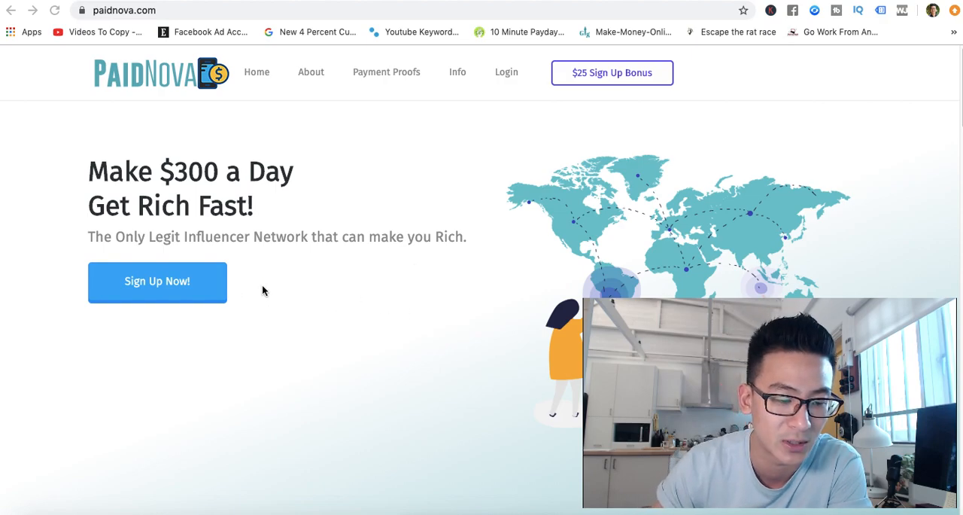
{"action": "mouse_move", "coordinate": [374, 294]}
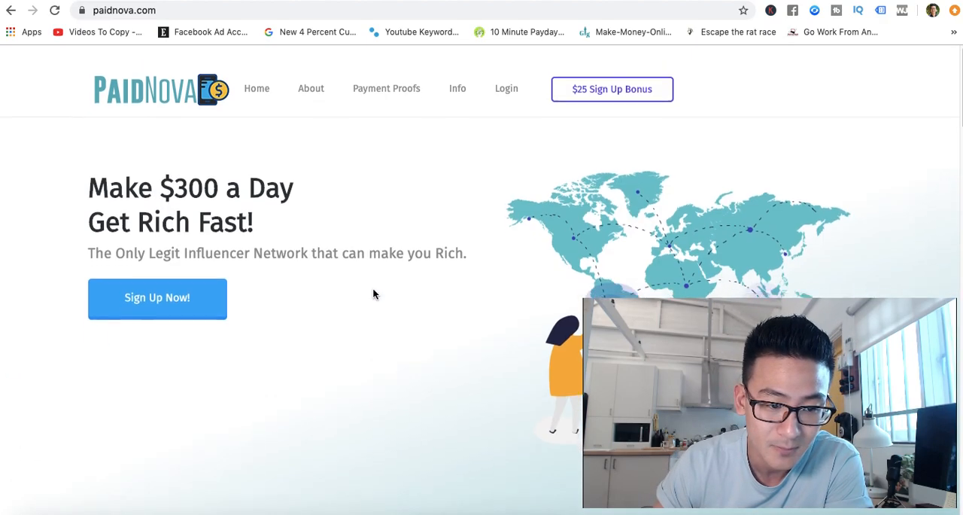
Scroll the PaidNova home page until all three How It Works steps, including Get Paid, show
{"action": "scroll", "scroll_direction": "down", "scroll_amount": 3}
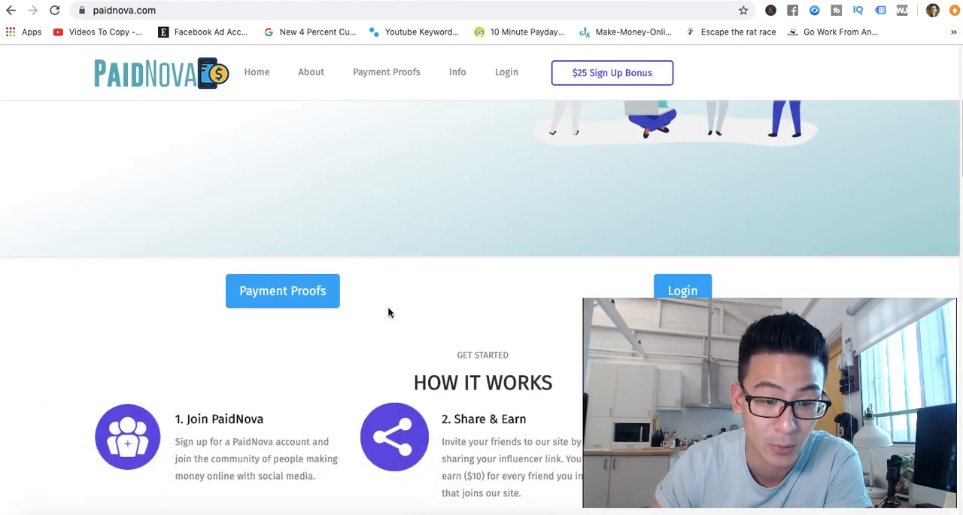
{"action": "scroll", "scroll_direction": "down", "scroll_amount": 3}
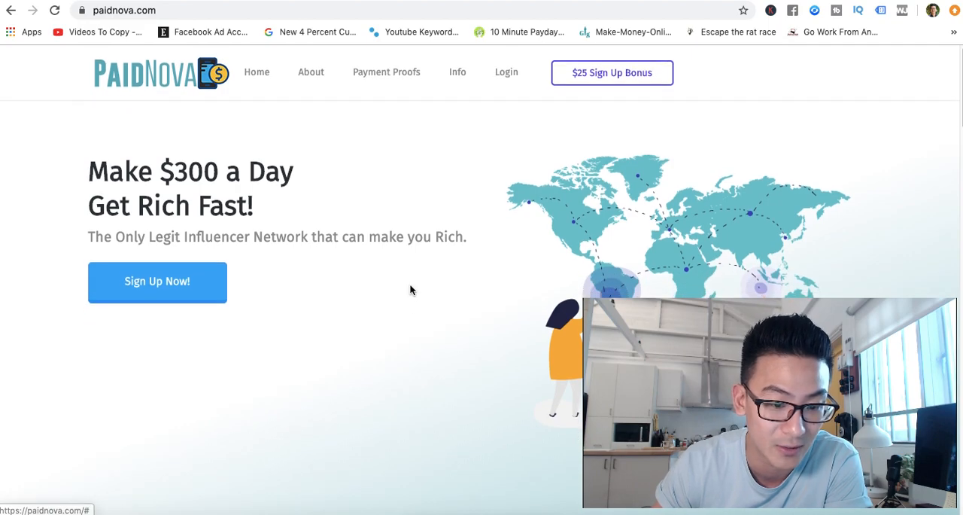
{"action": "left_click", "coordinate": [156, 282]}
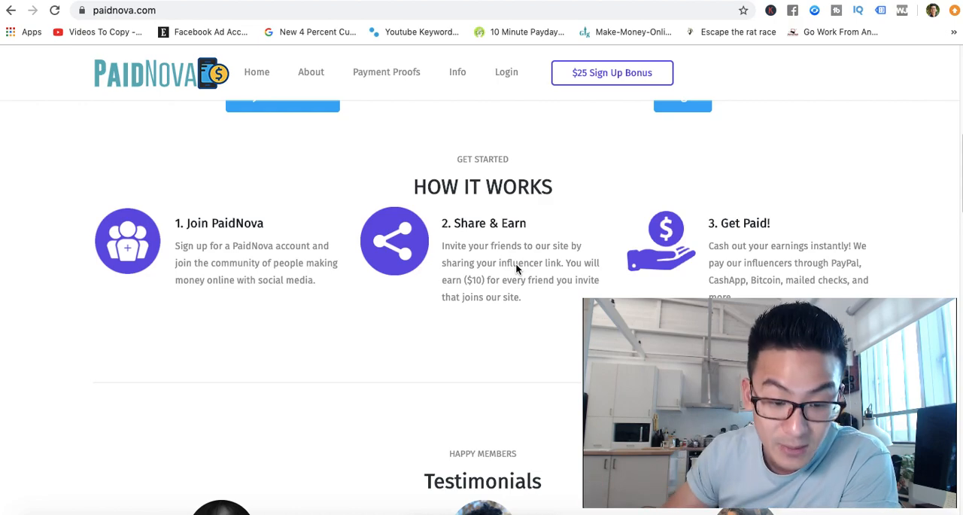
{"action": "scroll", "scroll_direction": "down", "scroll_amount": 3}
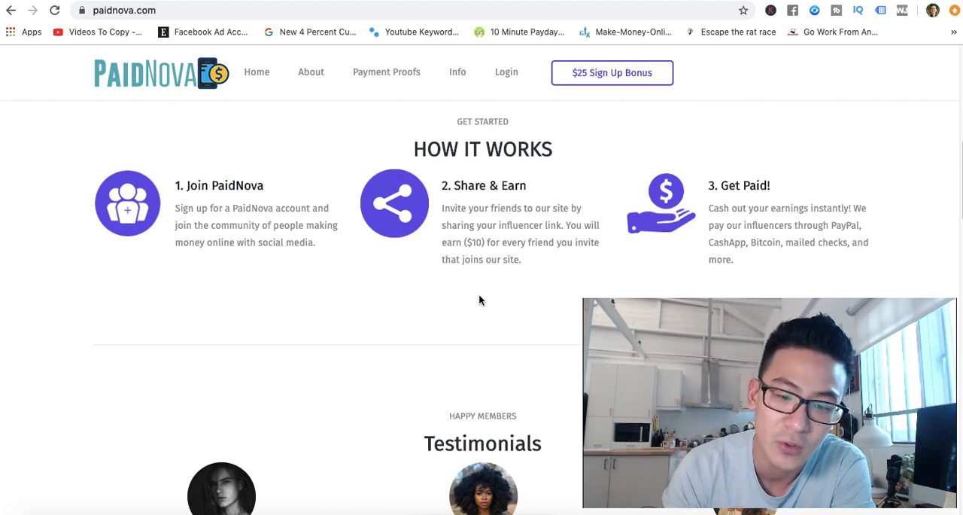
{"action": "mouse_move", "coordinate": [884, 183]}
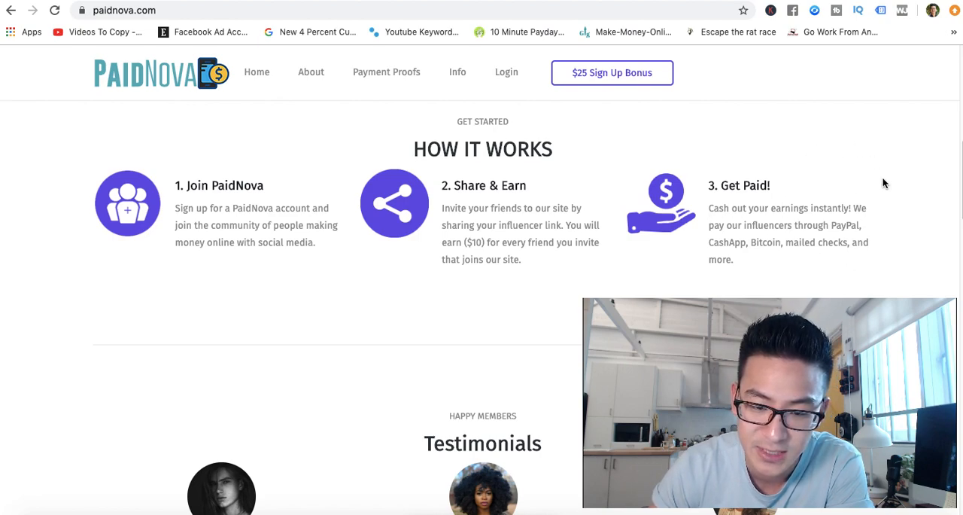
{"action": "mouse_move", "coordinate": [674, 249]}
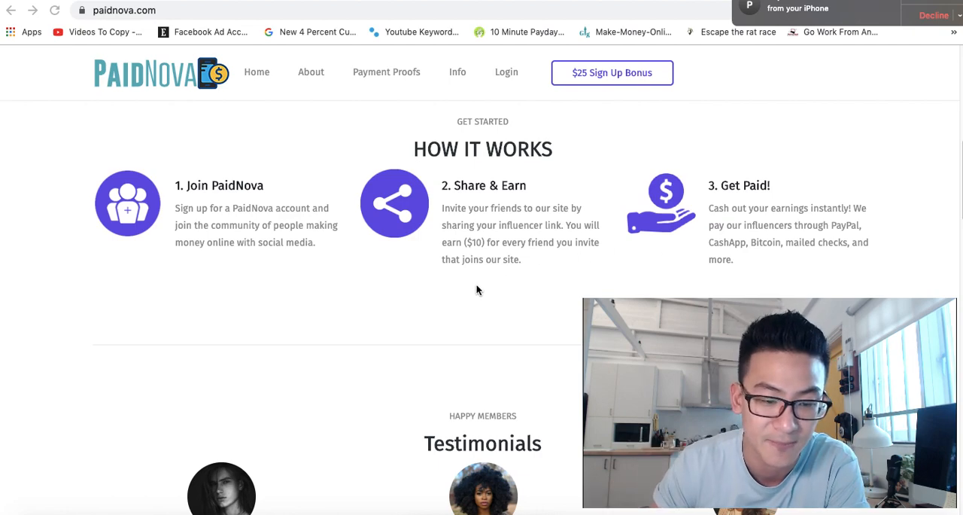
Scroll through PaidNova's Testimonials with three members' earnings quotes
{"action": "scroll", "scroll_direction": "down", "scroll_amount": 3}
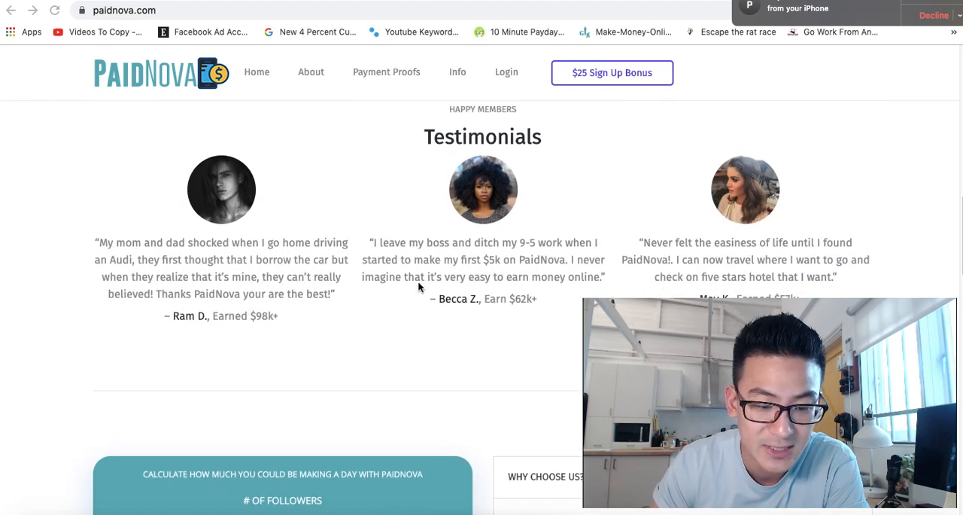
{"action": "scroll", "scroll_direction": "down", "scroll_amount": 3}
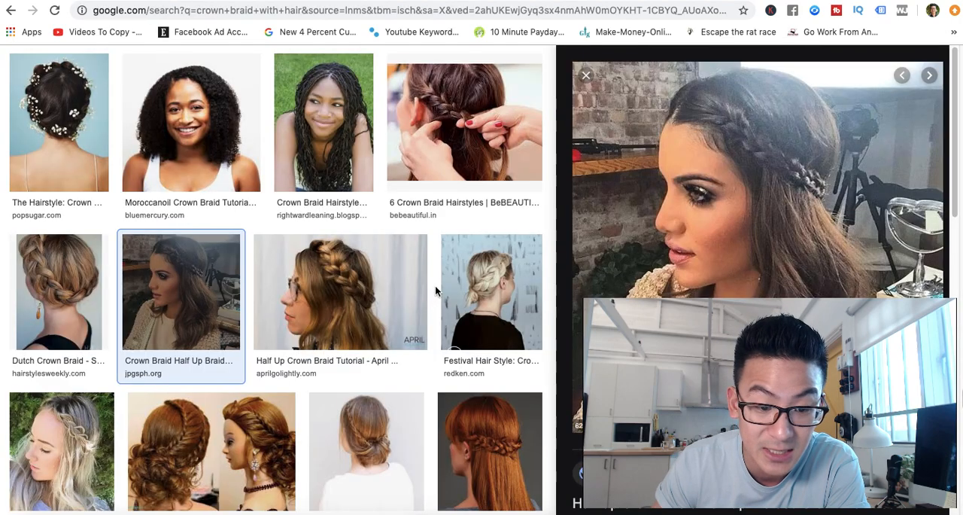
Scroll the PaidNova testimonials to show May K.'s $57k quote and the earnings calculator
{"action": "scroll", "scroll_direction": "down", "scroll_amount": 3}
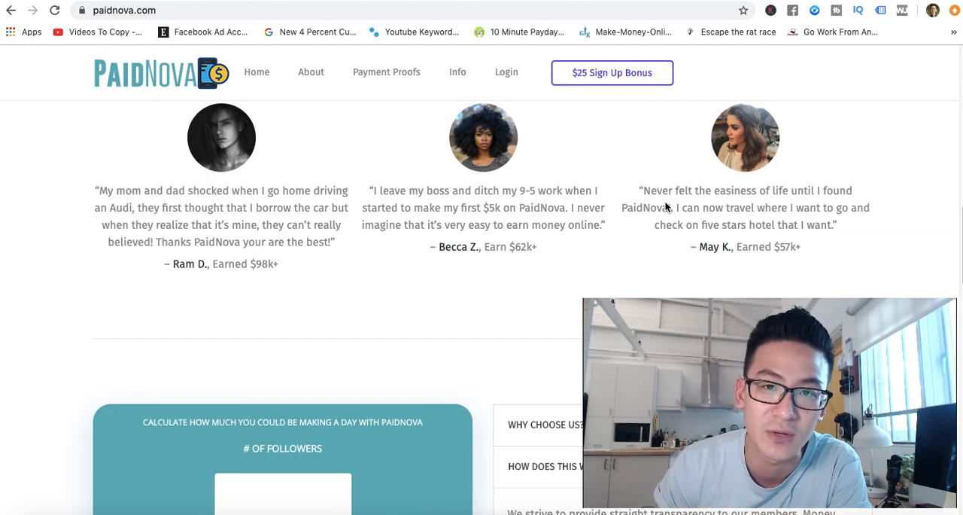
{"action": "mouse_move", "coordinate": [357, 264]}
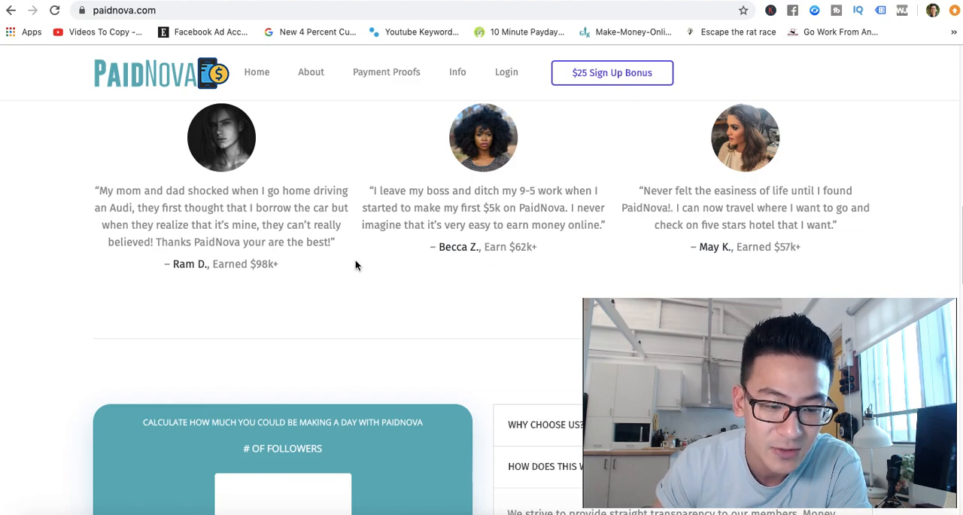
Scroll back up to the 'Make $300 a Day, Get Rich Fast!' hero
{"action": "scroll", "scroll_direction": "down", "scroll_amount": 3}
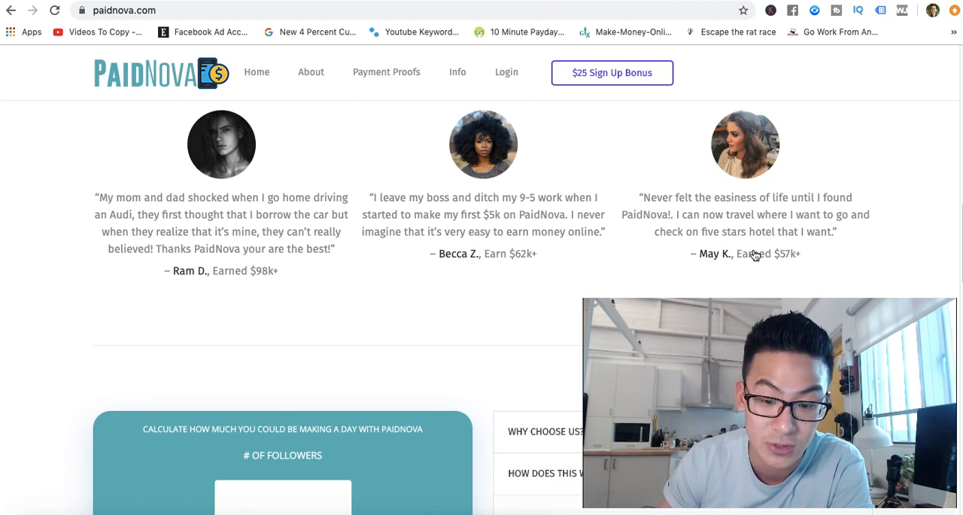
{"action": "mouse_move", "coordinate": [364, 311]}
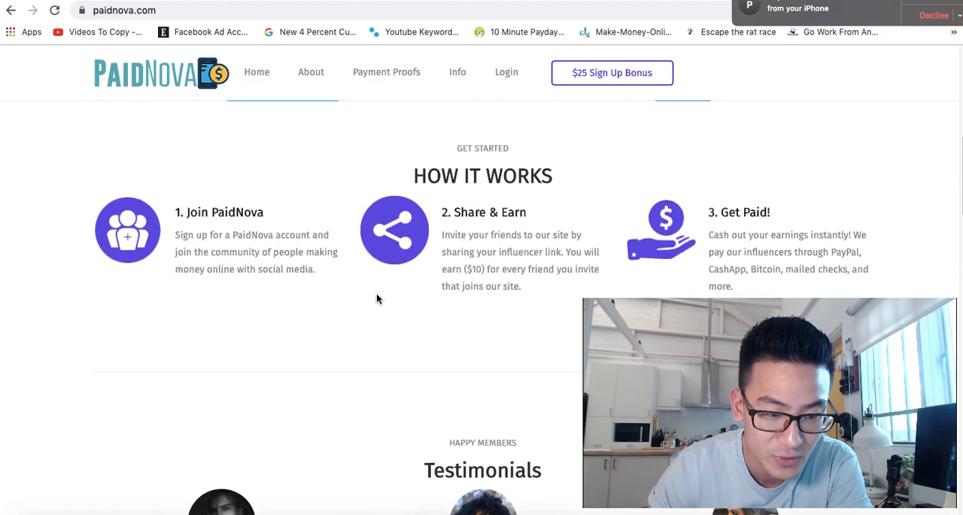
{"action": "scroll", "scroll_direction": "up", "scroll_amount": 3}
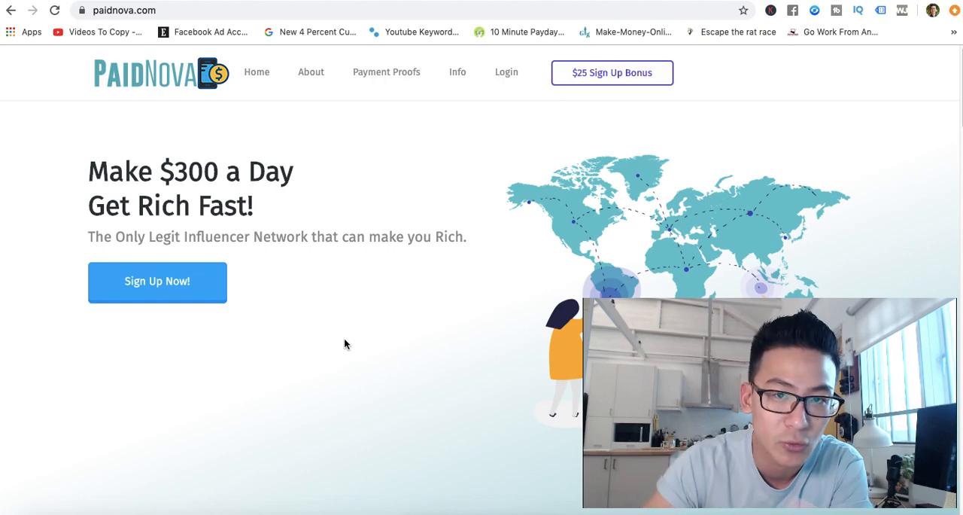
{"action": "scroll", "scroll_direction": "down", "scroll_amount": 3}
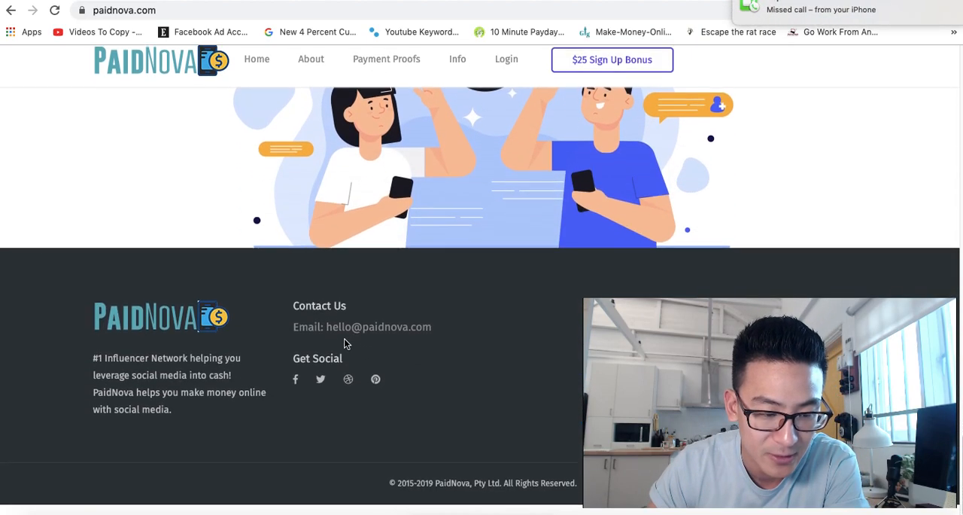
{"action": "scroll", "scroll_direction": "down", "scroll_amount": 3}
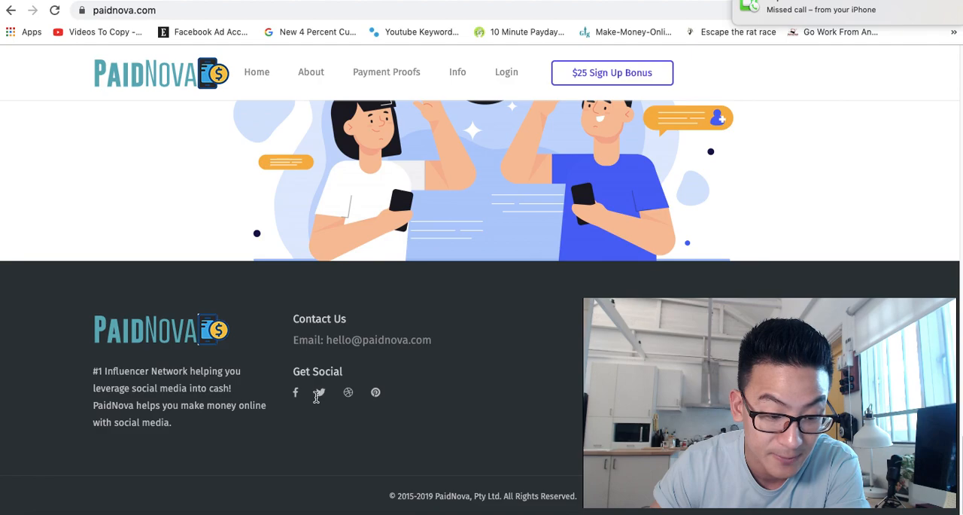
{"action": "mouse_move", "coordinate": [301, 421]}
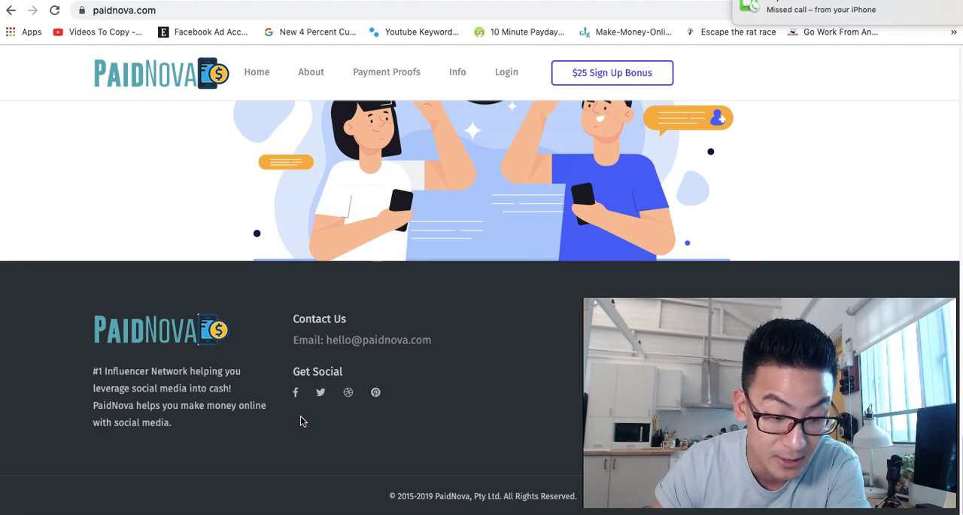
{"action": "mouse_move", "coordinate": [295, 392]}
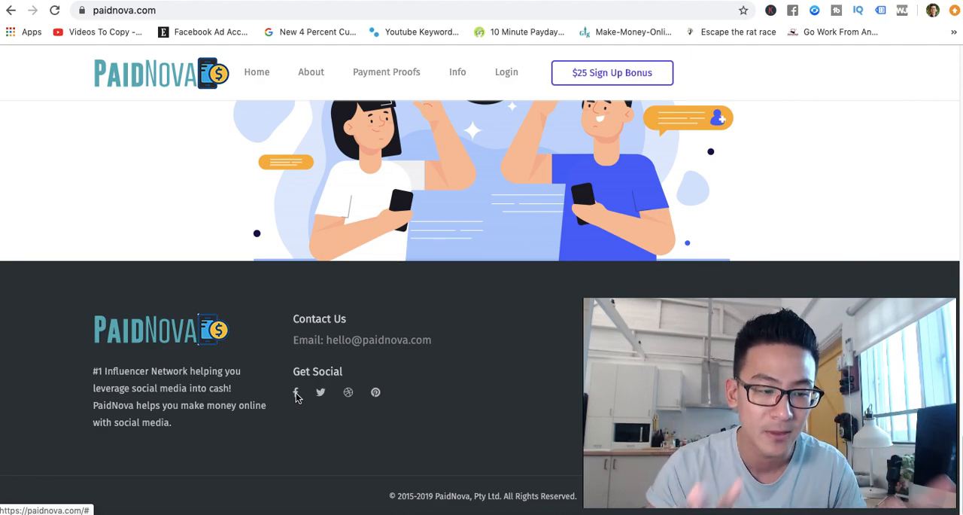
{"action": "scroll", "scroll_direction": "up", "scroll_amount": 3}
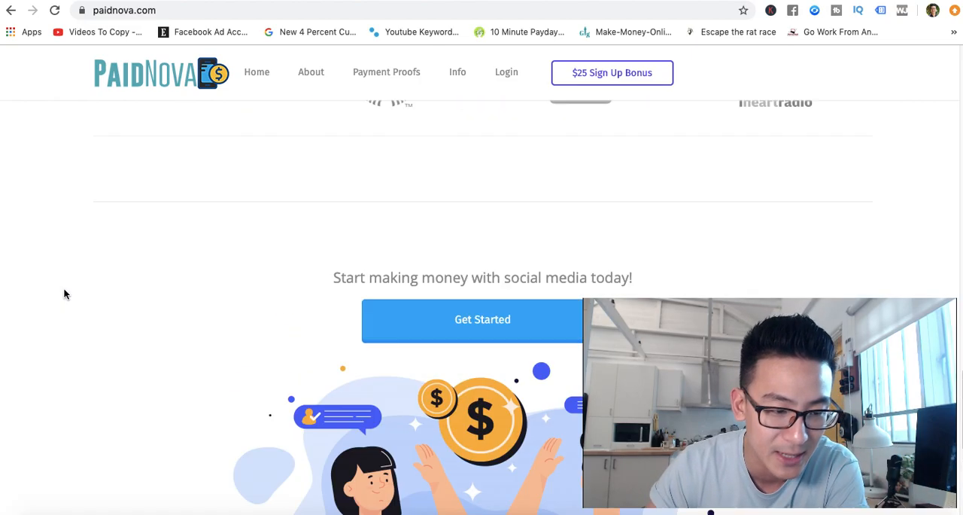
{"action": "scroll", "scroll_direction": "up", "scroll_amount": 3}
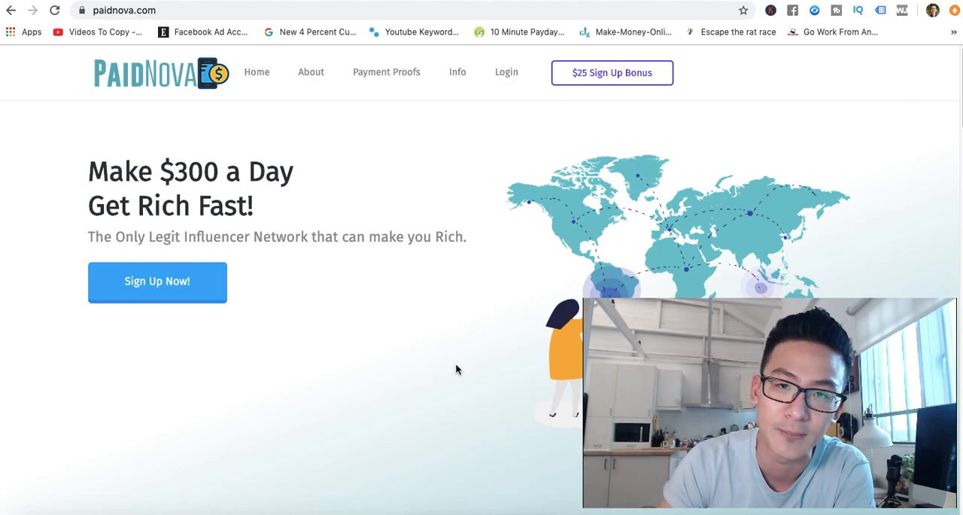
{"action": "scroll", "scroll_direction": "down", "scroll_amount": 3}
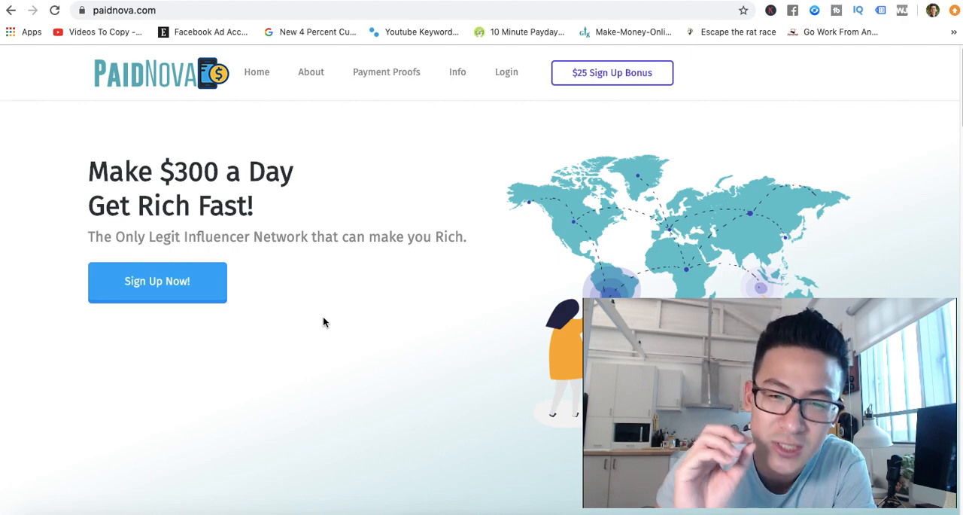
{"action": "mouse_move", "coordinate": [391, 175]}
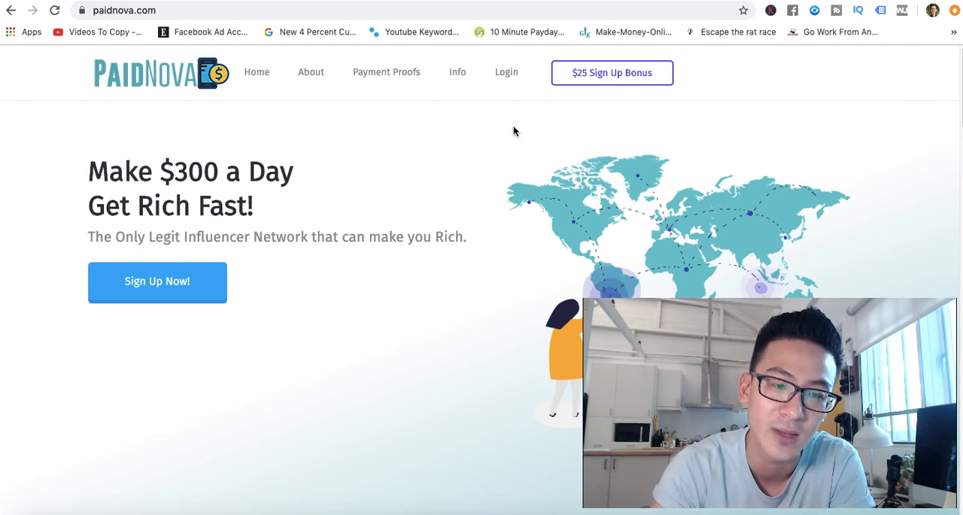
{"action": "mouse_move", "coordinate": [340, 352]}
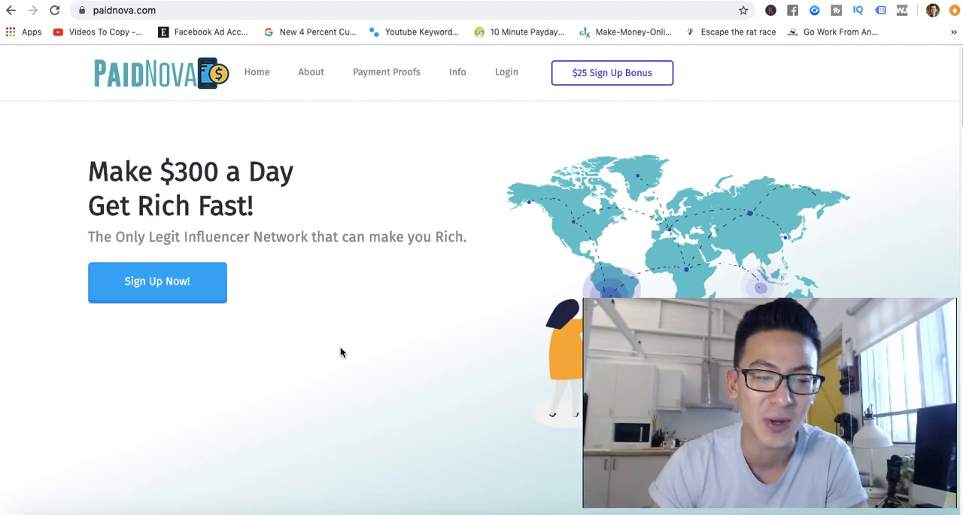
{"action": "mouse_move", "coordinate": [331, 351]}
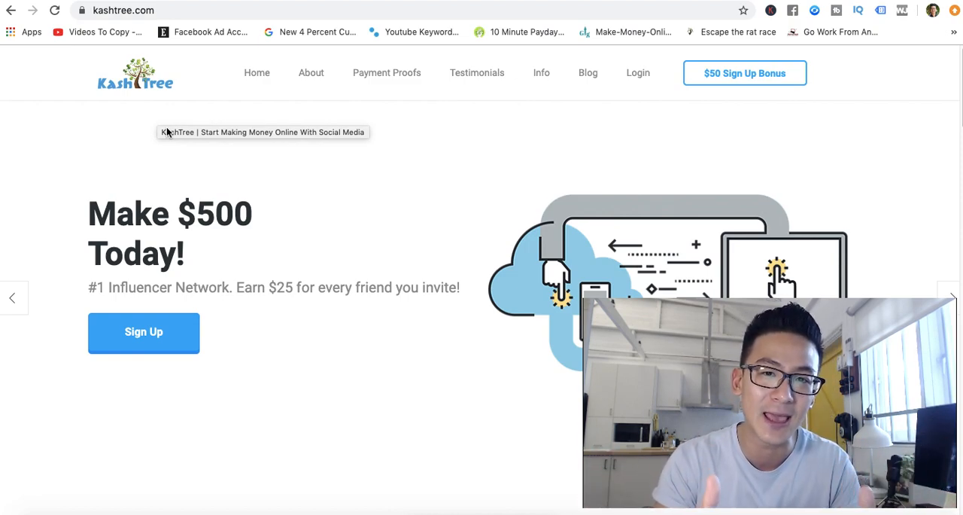
{"action": "mouse_move", "coordinate": [167, 132]}
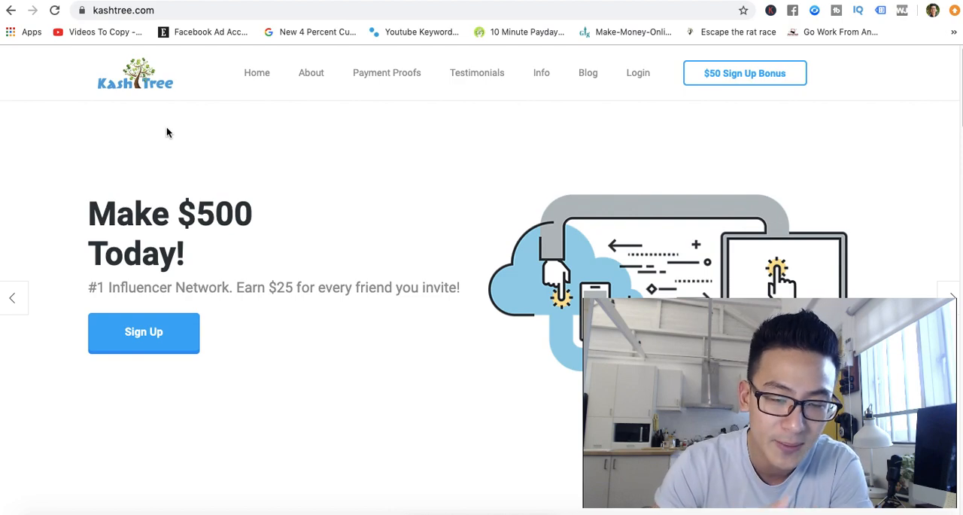
{"action": "mouse_move", "coordinate": [252, 222]}
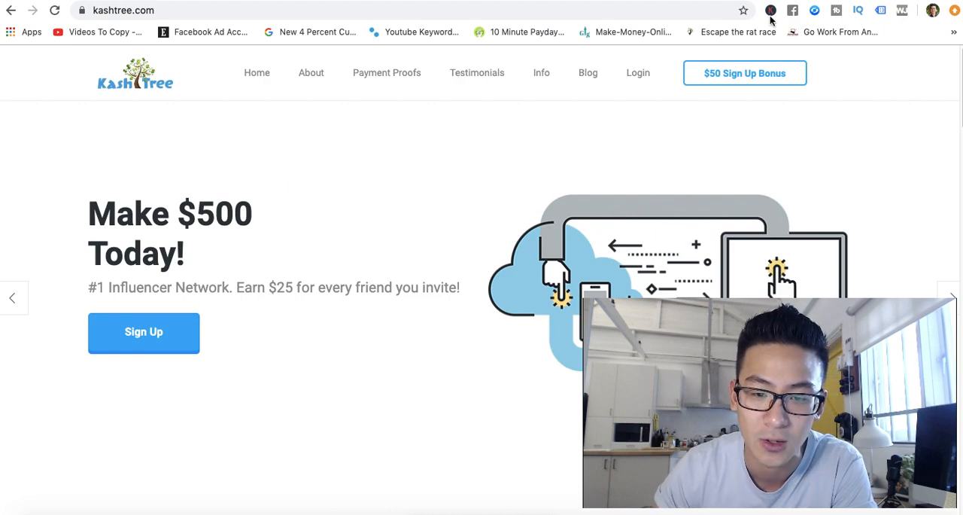
Compare KashTree's 'Make $500 Today!' homepage and $50 sign-up bonus against PaidNova's hero
{"action": "left_click", "coordinate": [144, 332]}
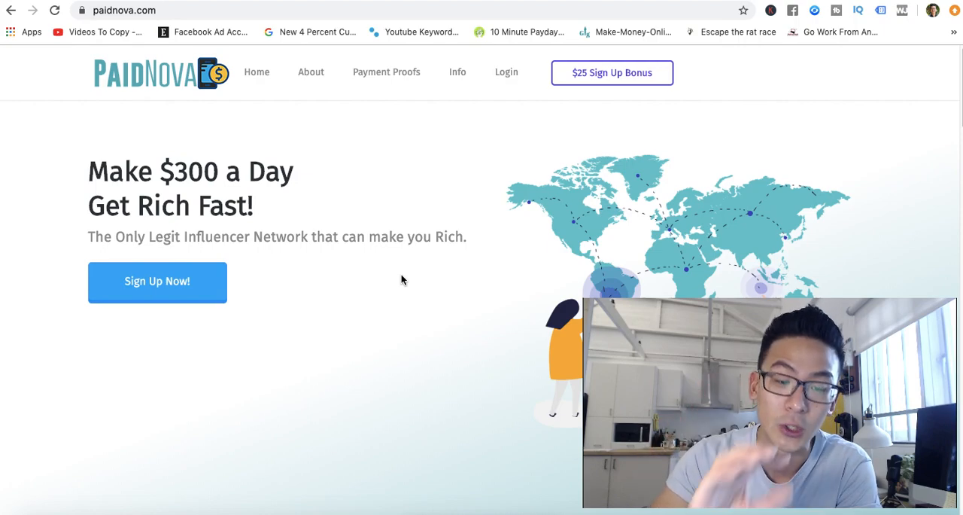
{"action": "mouse_move", "coordinate": [257, 310]}
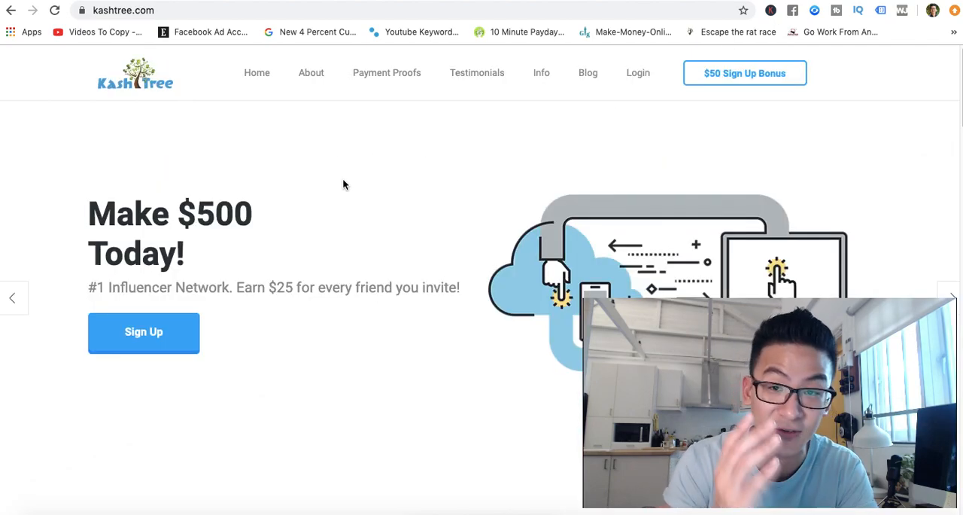
Enter paidnova.com in the address bar to reload the PaidNova homepage
{"action": "type", "text": "paidnova.com"}
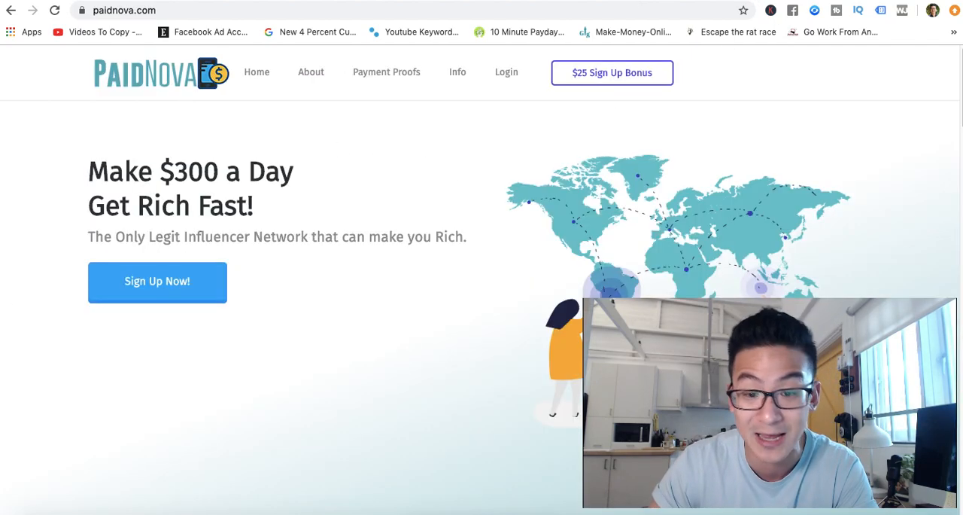
{"action": "mouse_move", "coordinate": [448, 178]}
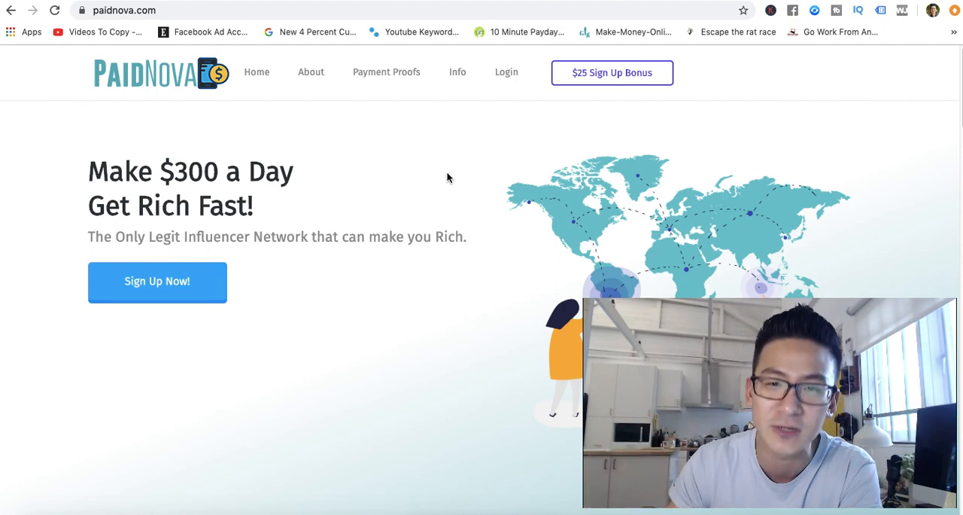
{"action": "mouse_move", "coordinate": [368, 206]}
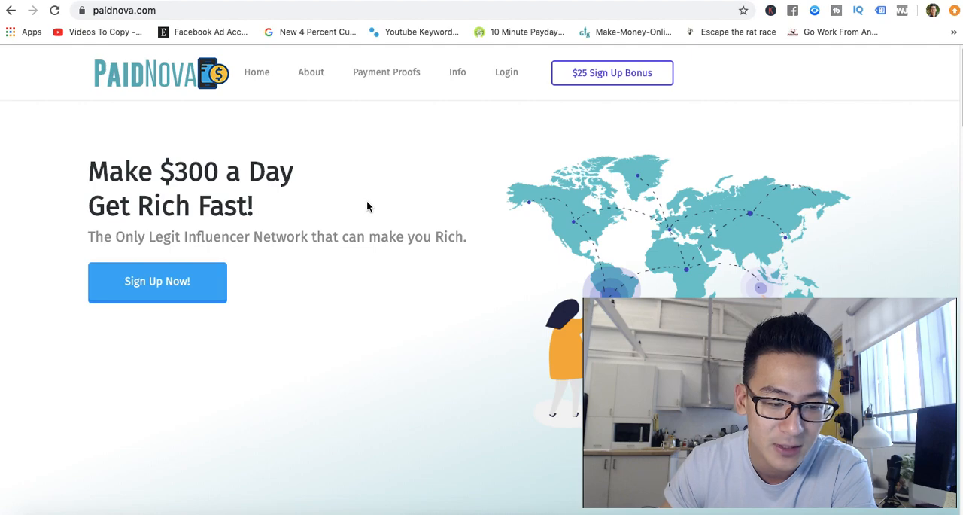